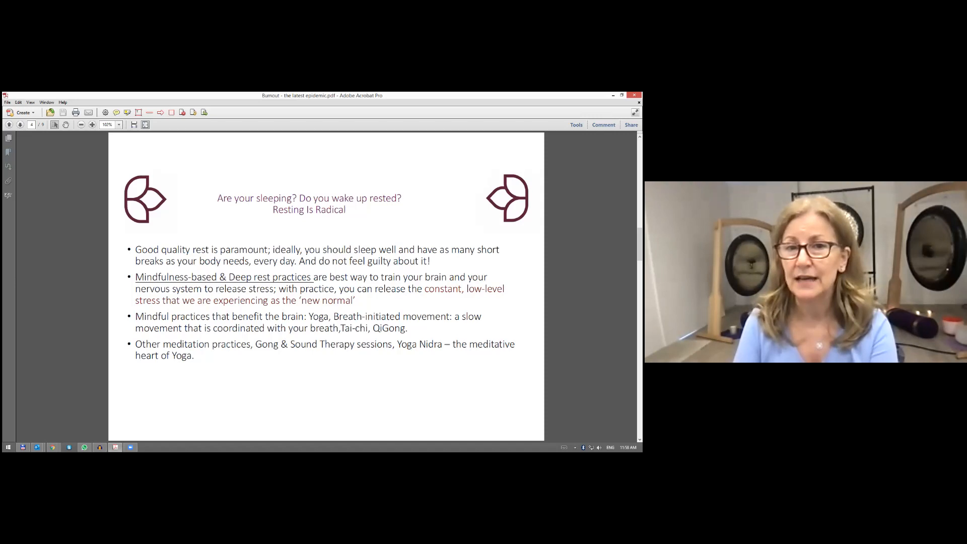
{"action": "mouse_move", "coordinate": [563, 446]}
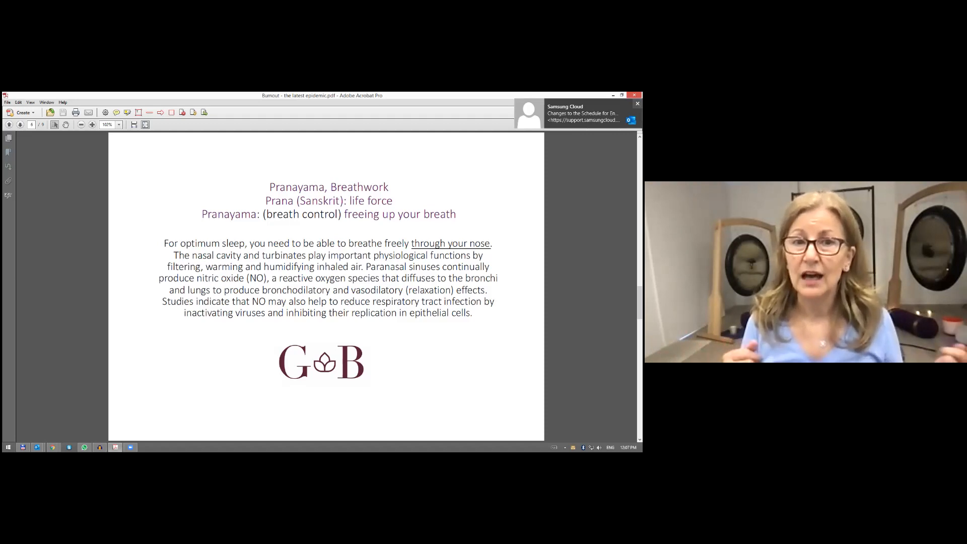
Advance to the Pranayama, Breathwork slide on breathing freely through the nose.
{"action": "left_click", "coordinate": [637, 103]}
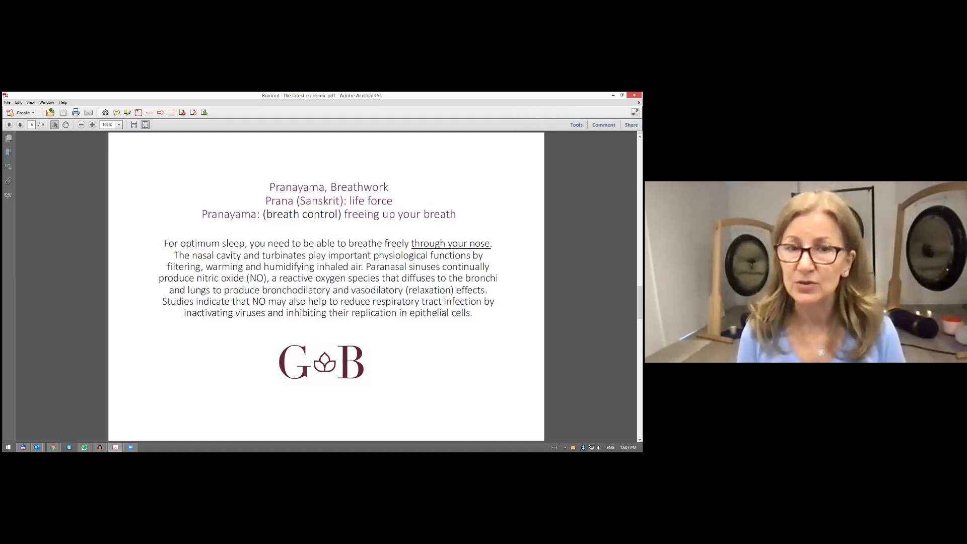